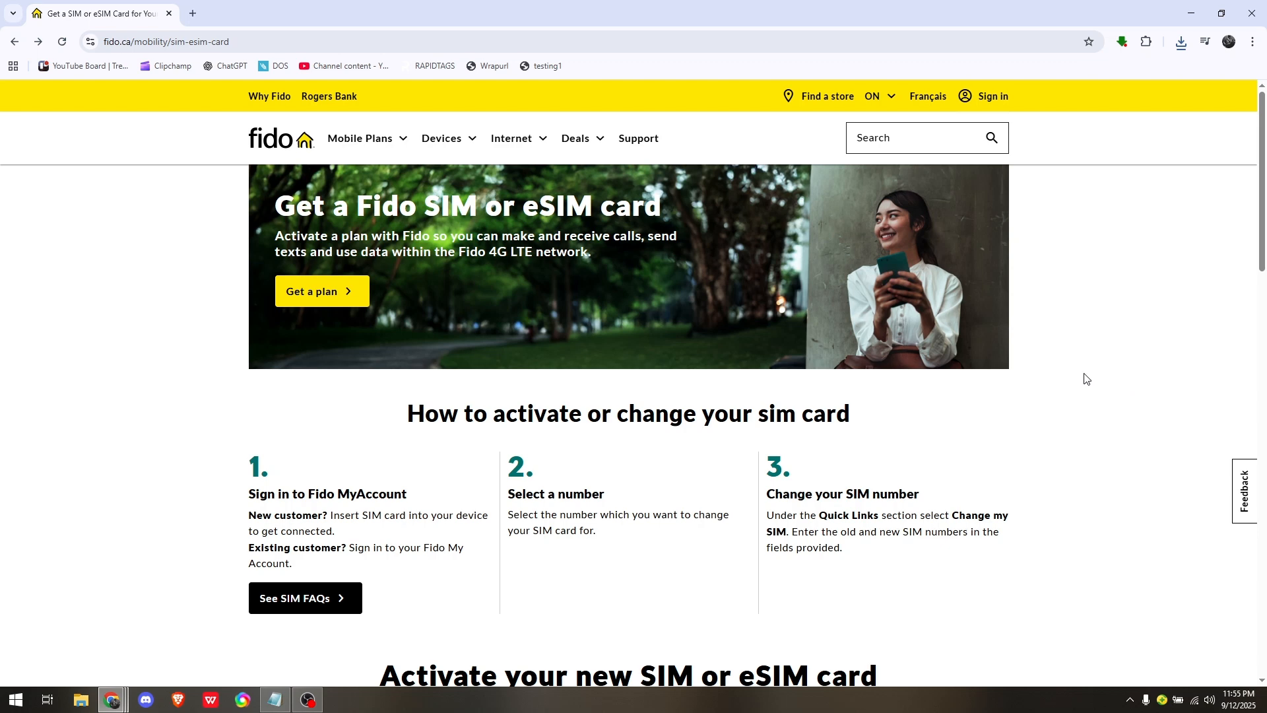
{"action": "mouse_move", "coordinate": [1109, 340]}
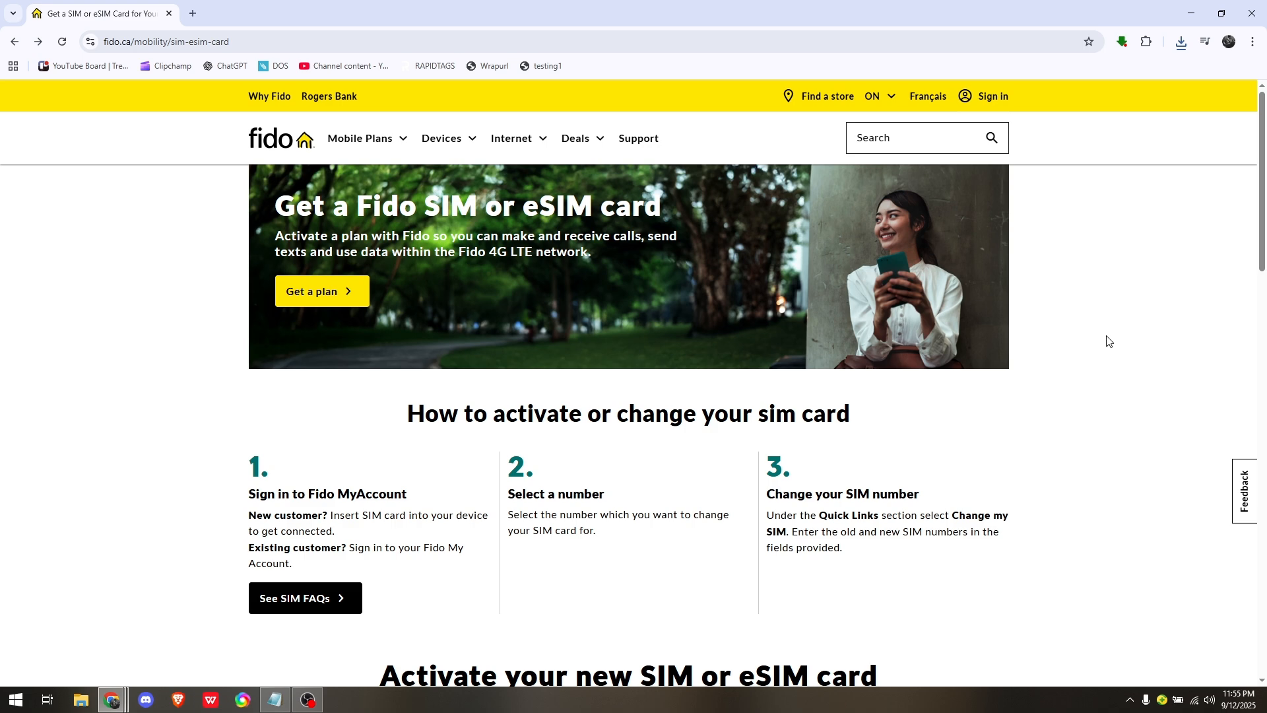
{"action": "mouse_move", "coordinate": [1133, 343]}
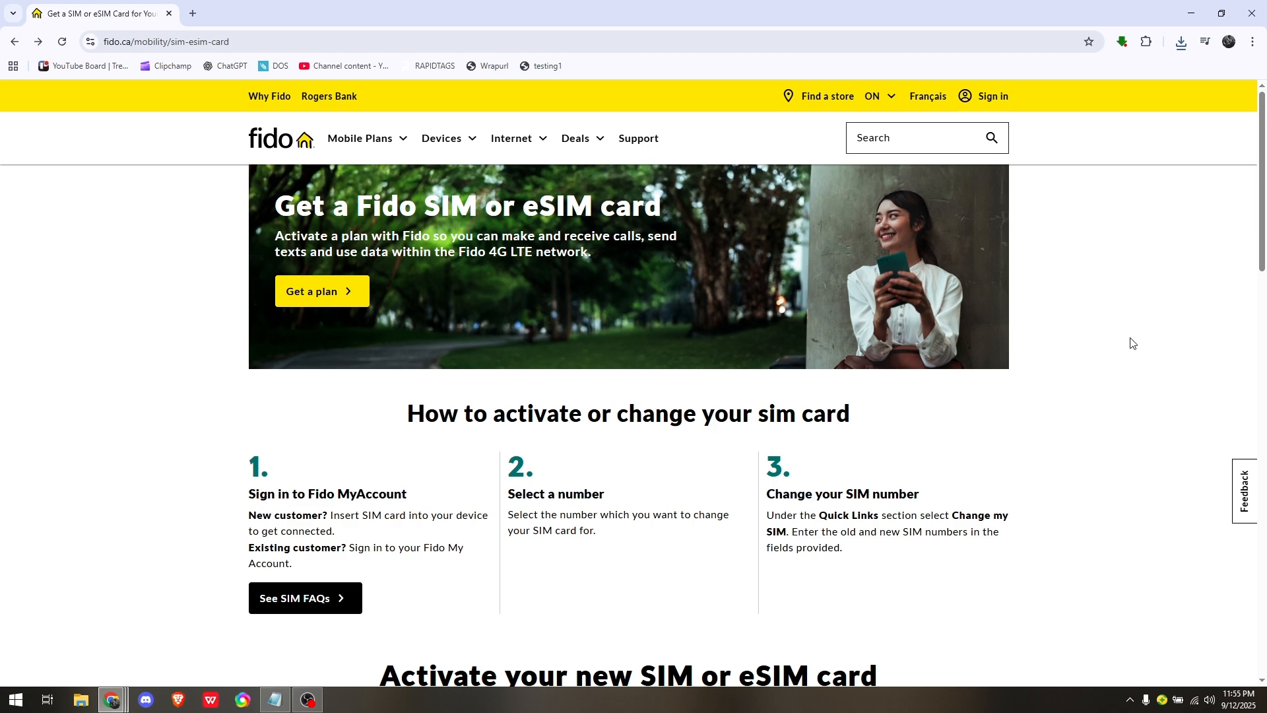
- Scroll the SIM/eSIM card page to its footer and follow the 'Mobile plans' link under Mobile services
{"action": "scroll", "scroll_direction": "down", "scroll_amount": 3}
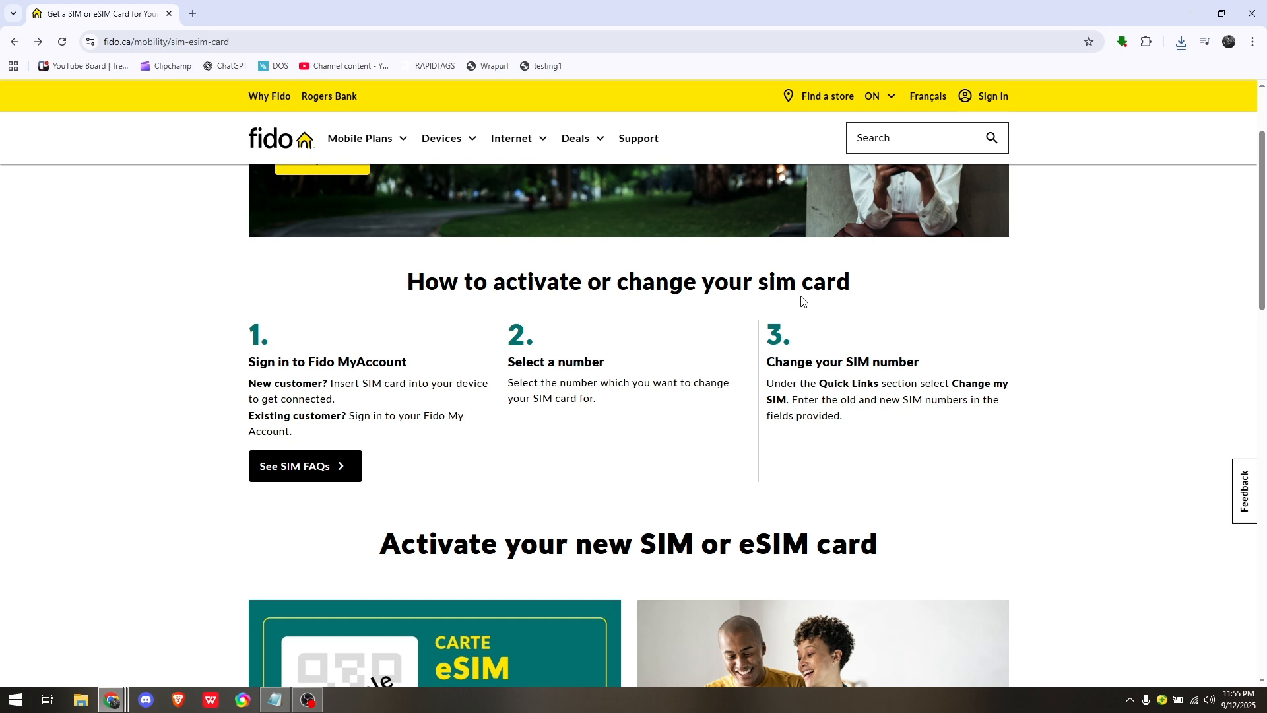
{"action": "mouse_move", "coordinate": [642, 423]}
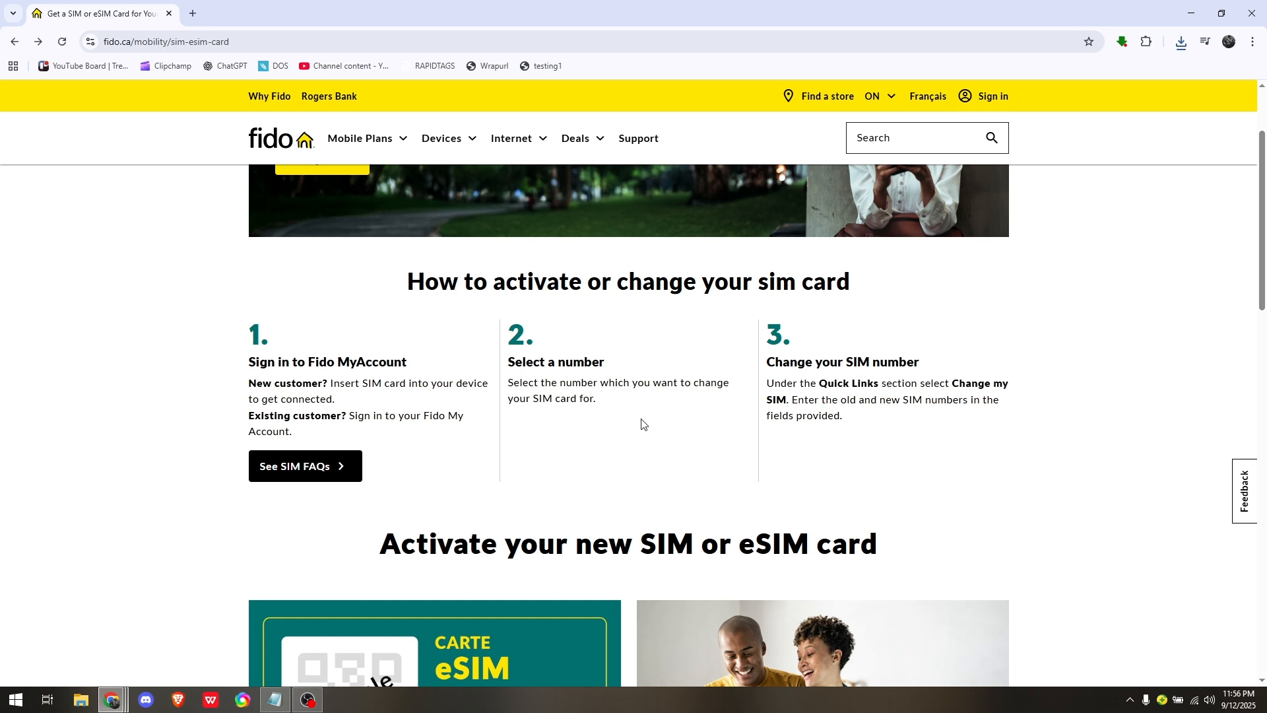
{"action": "scroll", "scroll_direction": "down", "scroll_amount": 3}
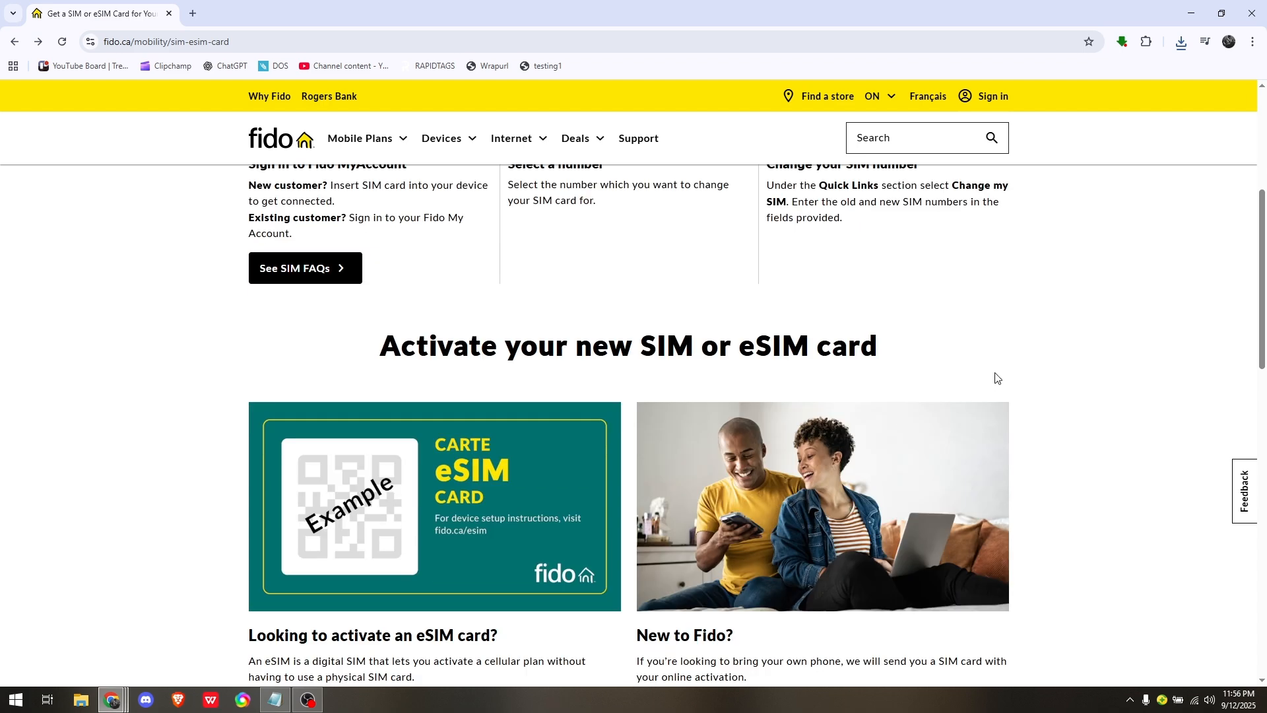
{"action": "scroll", "scroll_direction": "down", "scroll_amount": 3}
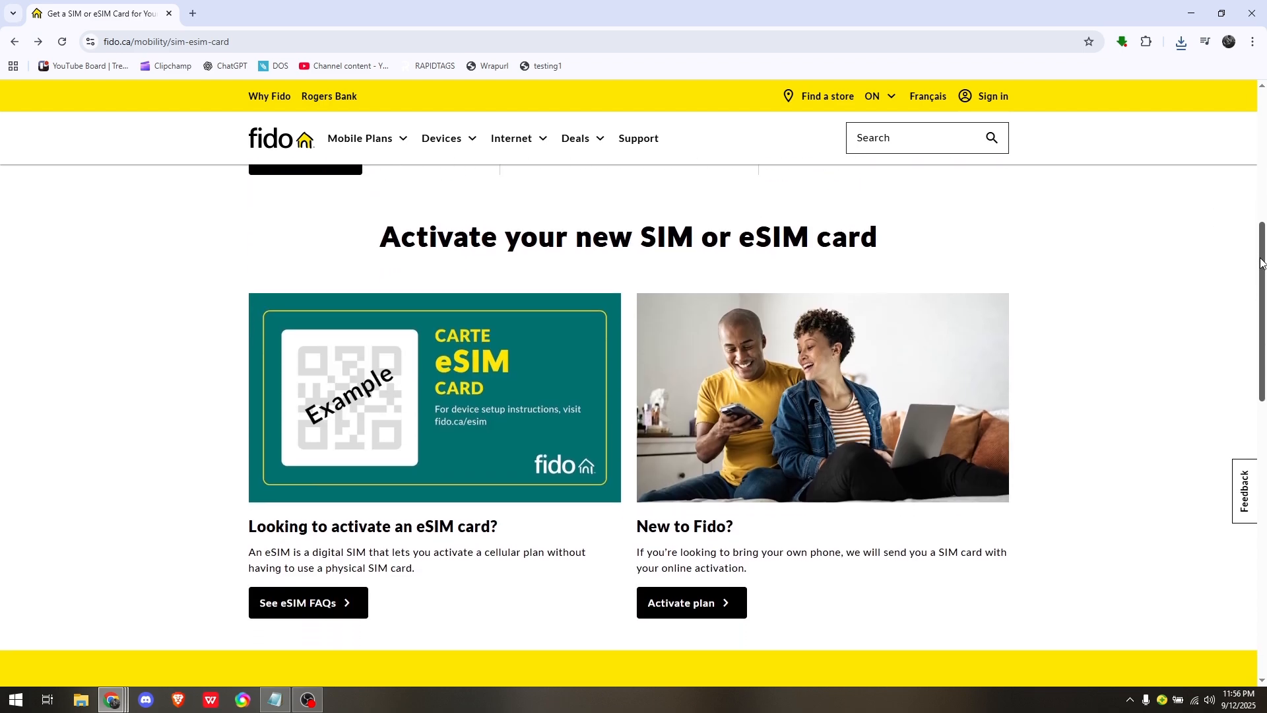
{"action": "scroll", "scroll_direction": "down", "scroll_amount": 3}
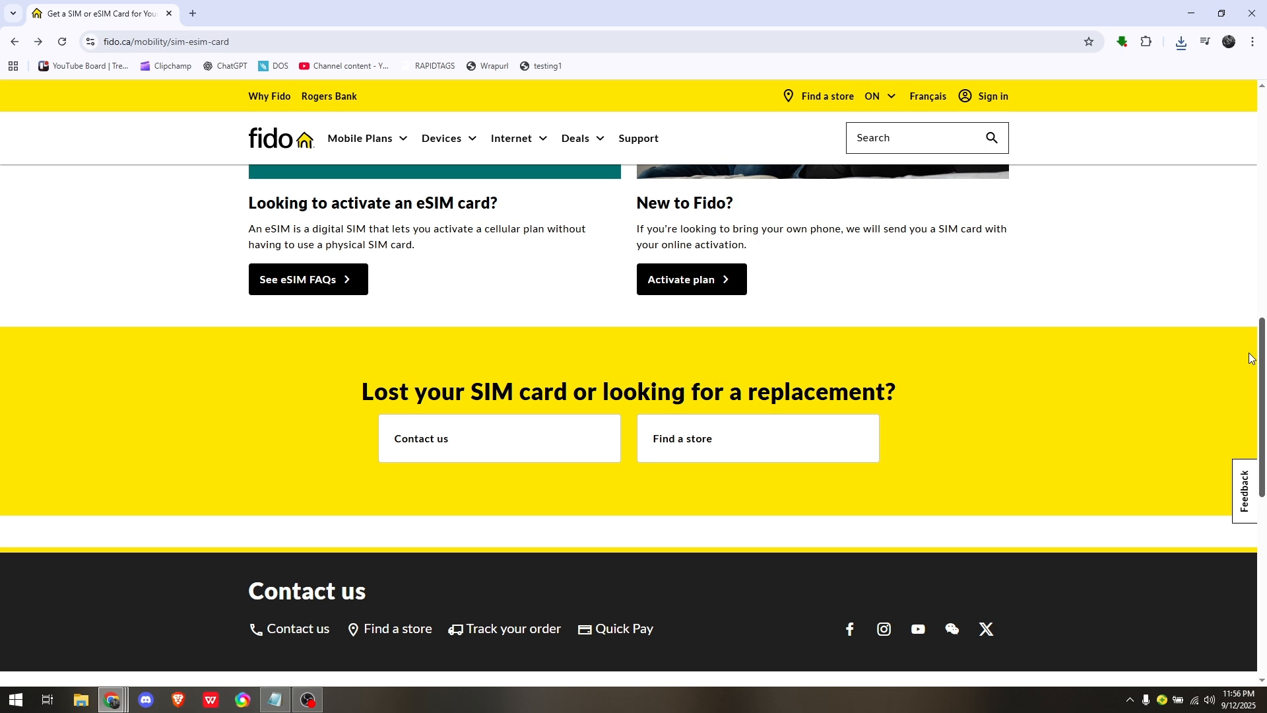
{"action": "scroll", "scroll_direction": "down", "scroll_amount": 3}
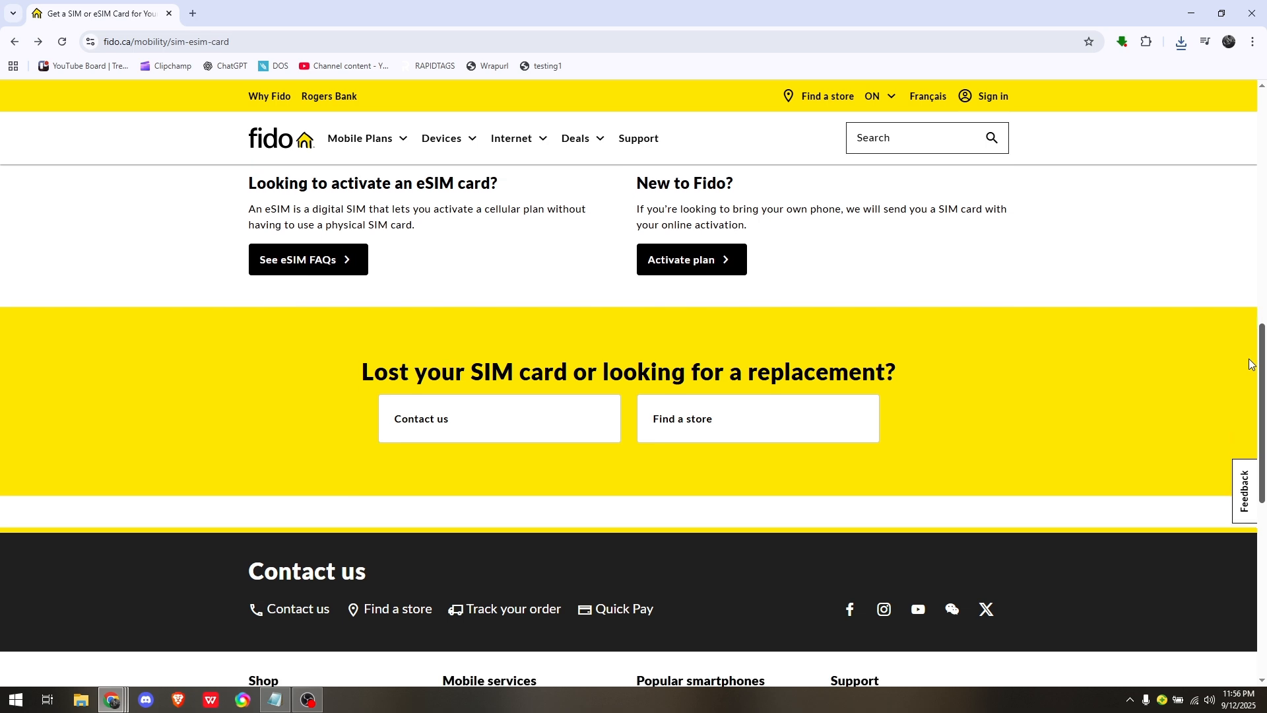
{"action": "scroll", "scroll_direction": "down", "scroll_amount": 3}
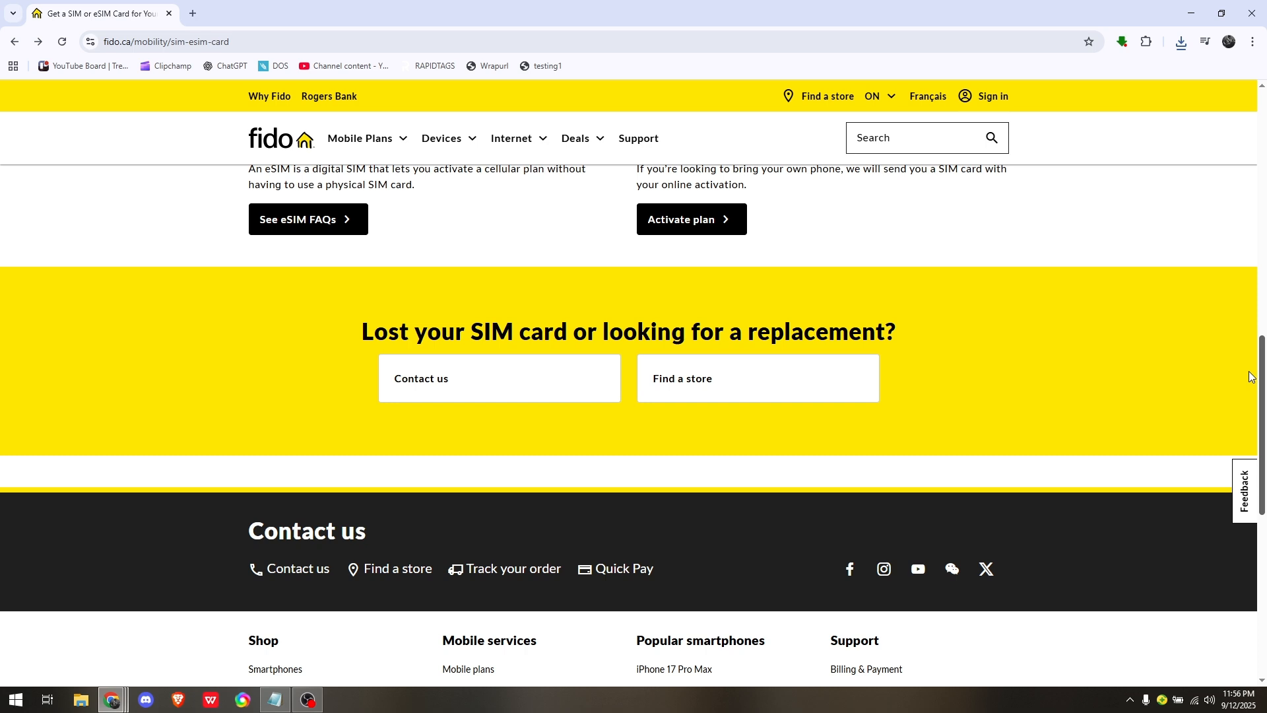
{"action": "scroll", "scroll_direction": "down", "scroll_amount": 3}
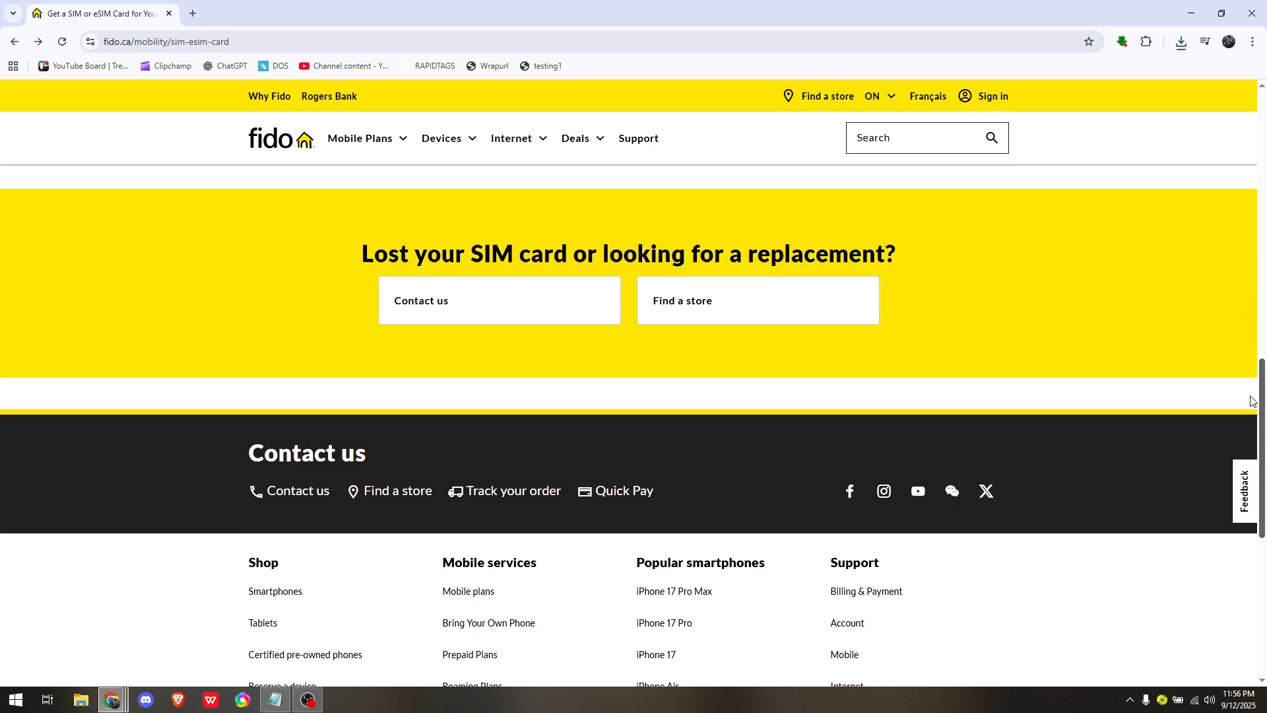
{"action": "scroll", "scroll_direction": "down", "scroll_amount": 3}
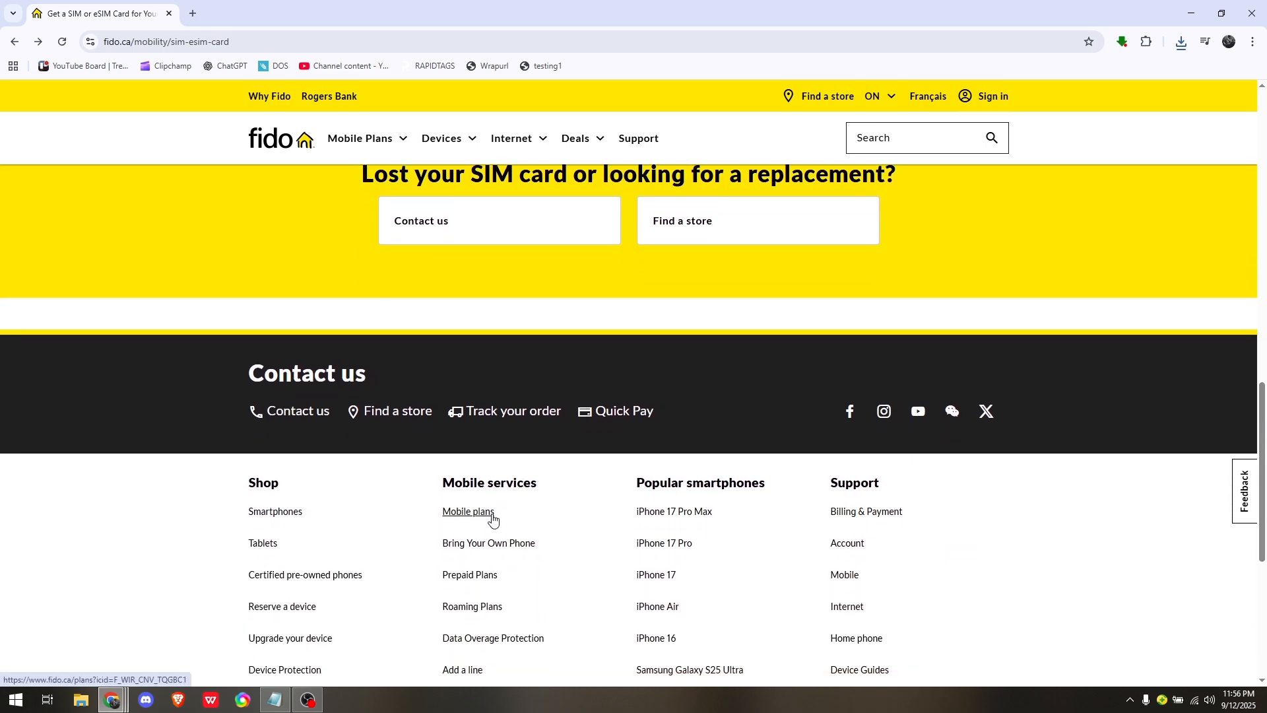
{"action": "left_click", "coordinate": [467, 510]}
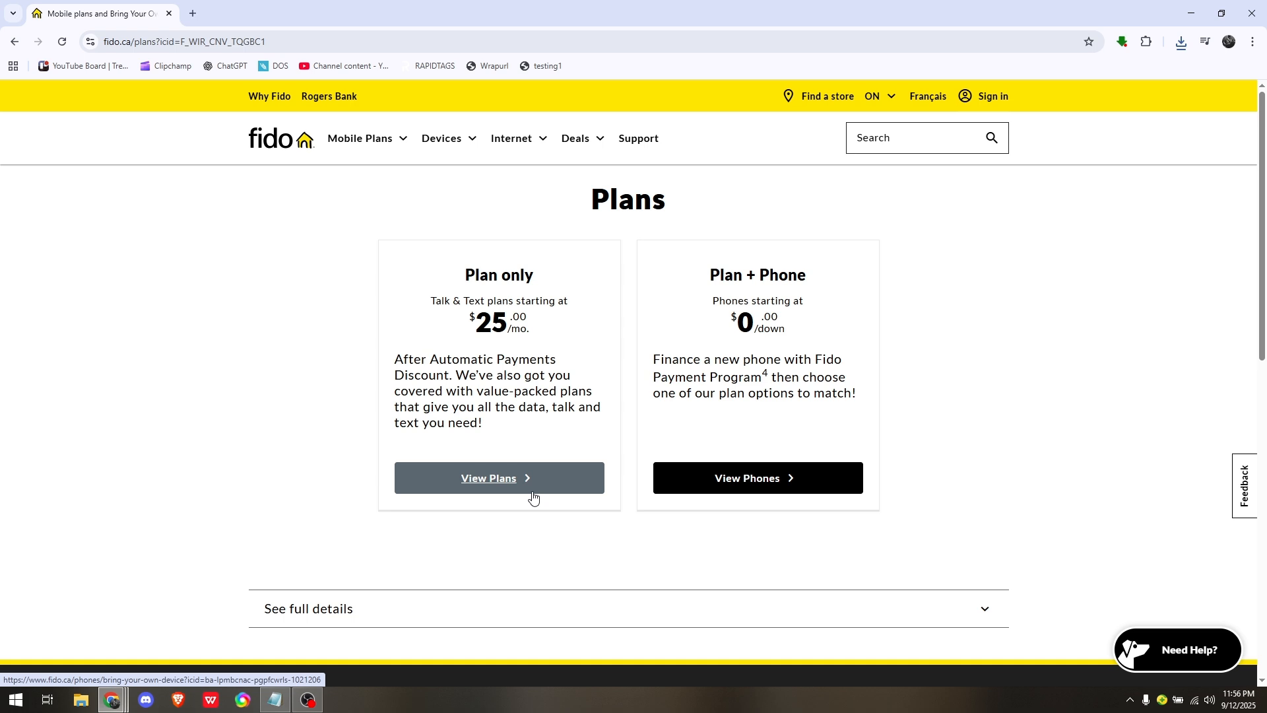
- Scroll the Plans page past the Plan only ($25/mo) and Plan + Phone options down to the footer links
{"action": "scroll", "scroll_direction": "down", "scroll_amount": 3}
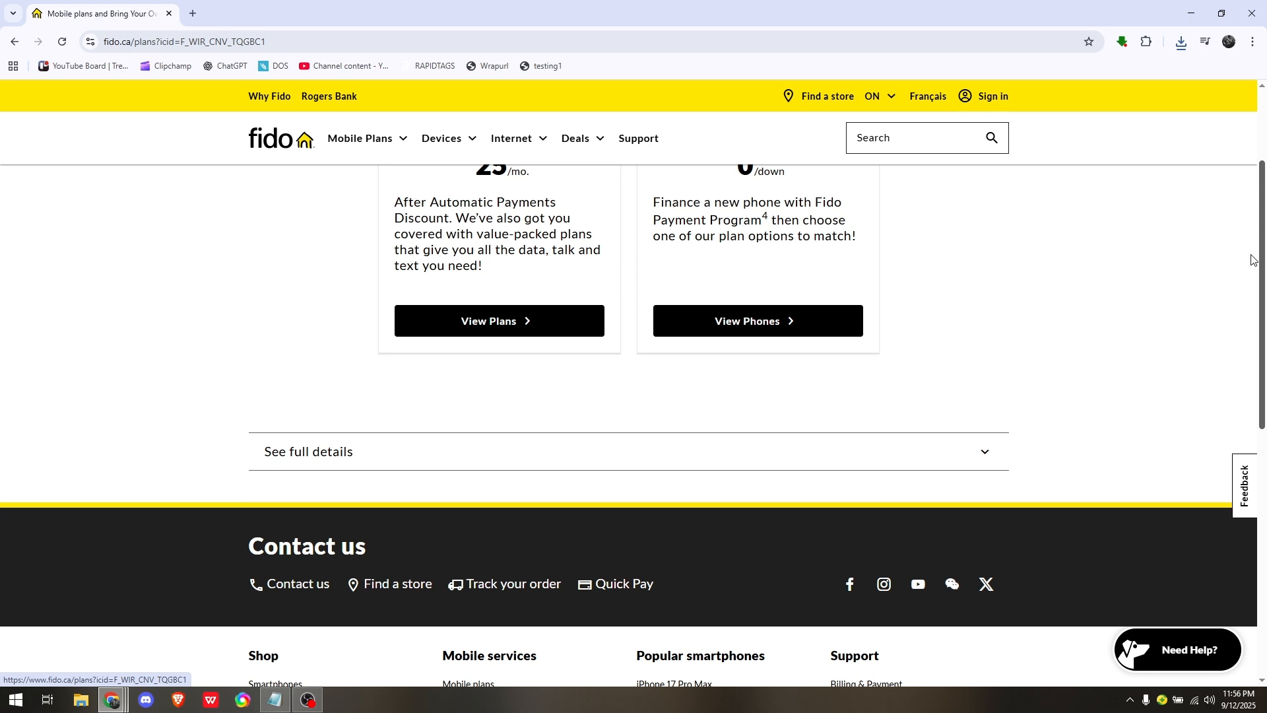
{"action": "scroll", "scroll_direction": "down", "scroll_amount": 3}
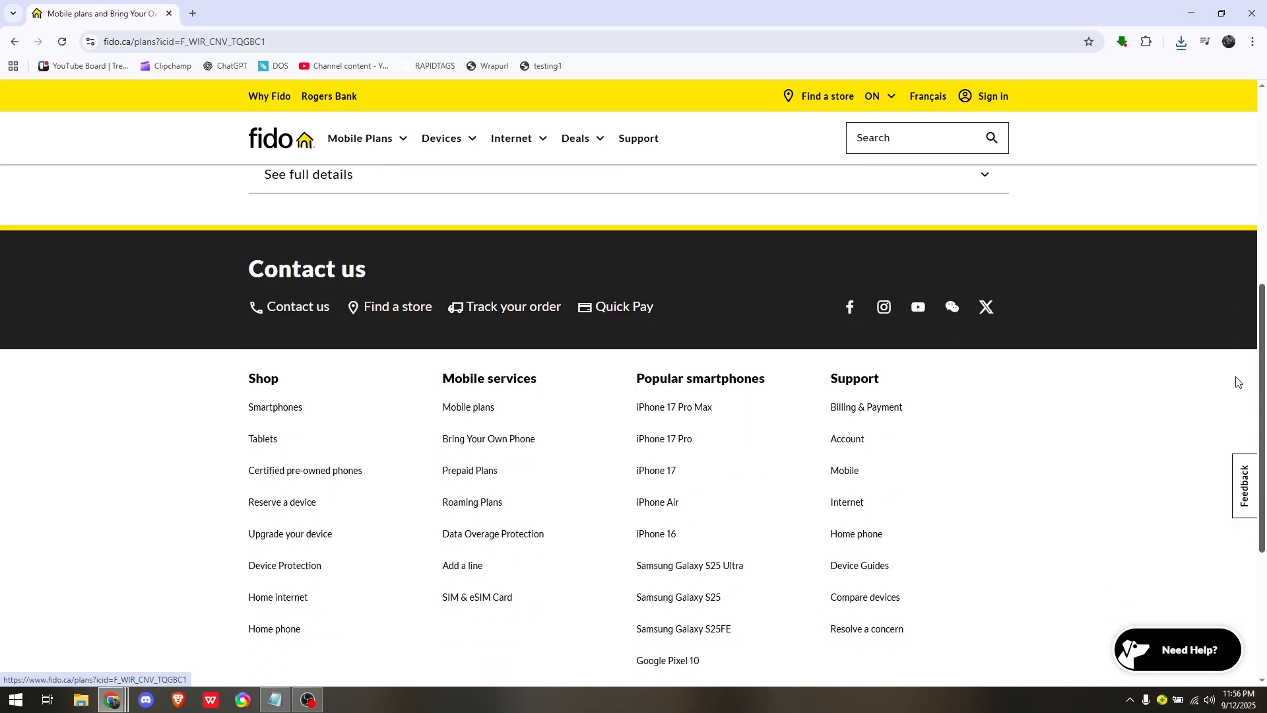
{"action": "mouse_move", "coordinate": [1192, 394]}
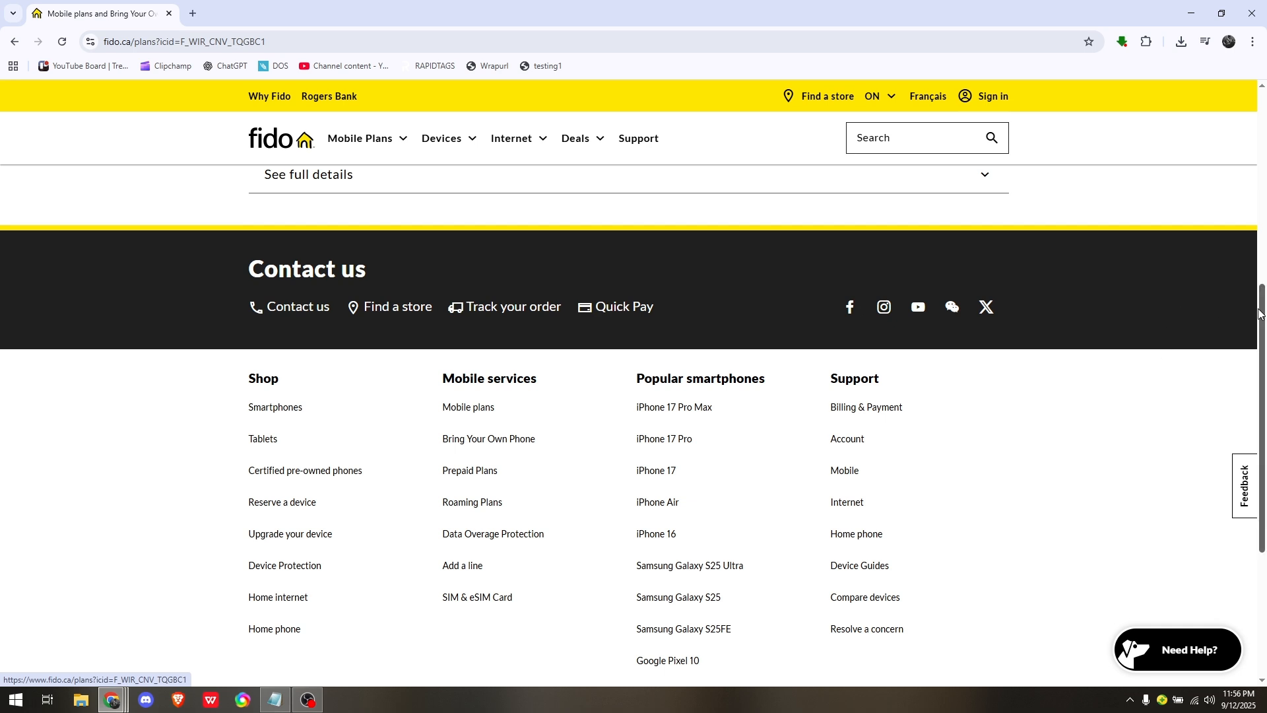
{"action": "scroll", "scroll_direction": "down", "scroll_amount": 3}
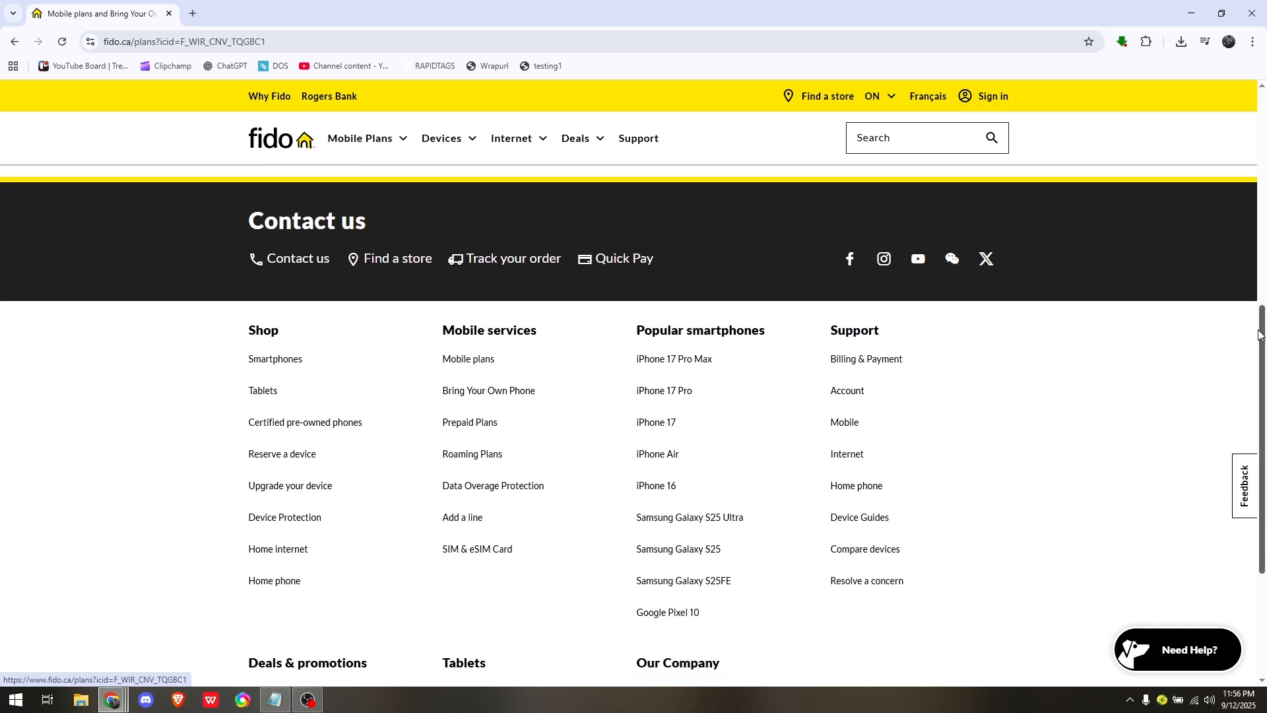
{"action": "scroll", "scroll_direction": "down", "scroll_amount": 3}
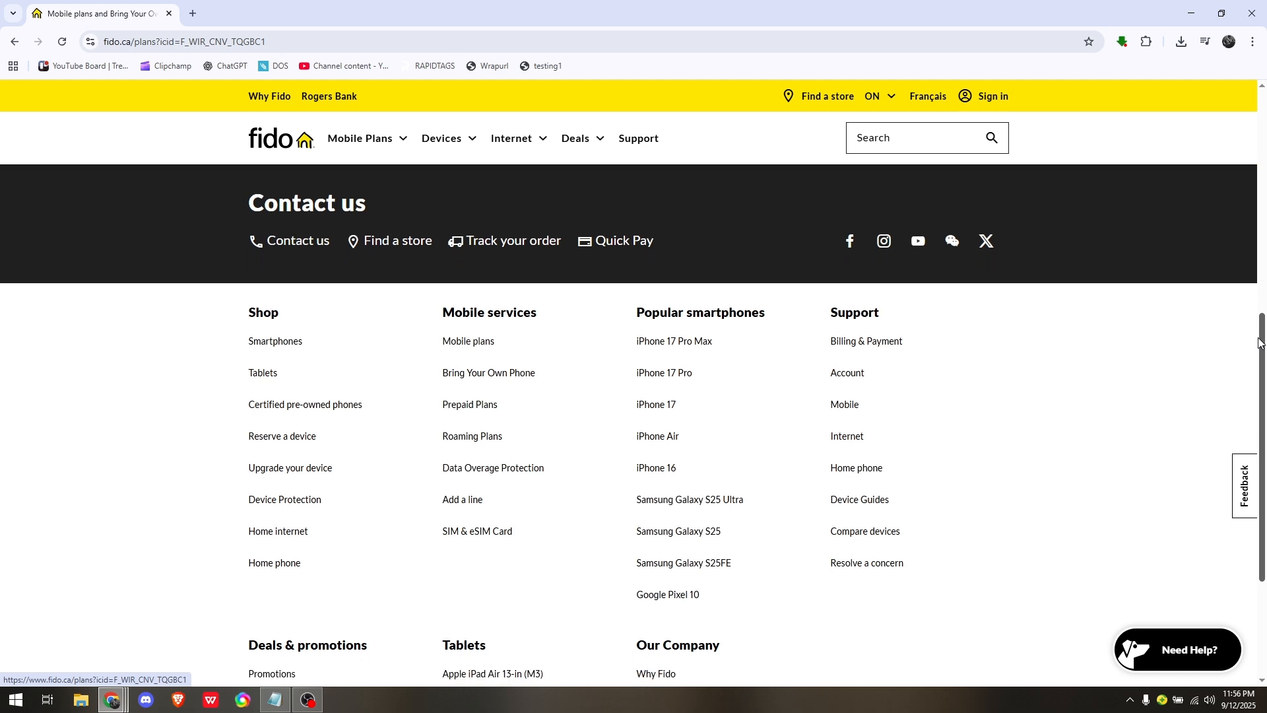
{"action": "scroll", "scroll_direction": "down", "scroll_amount": 3}
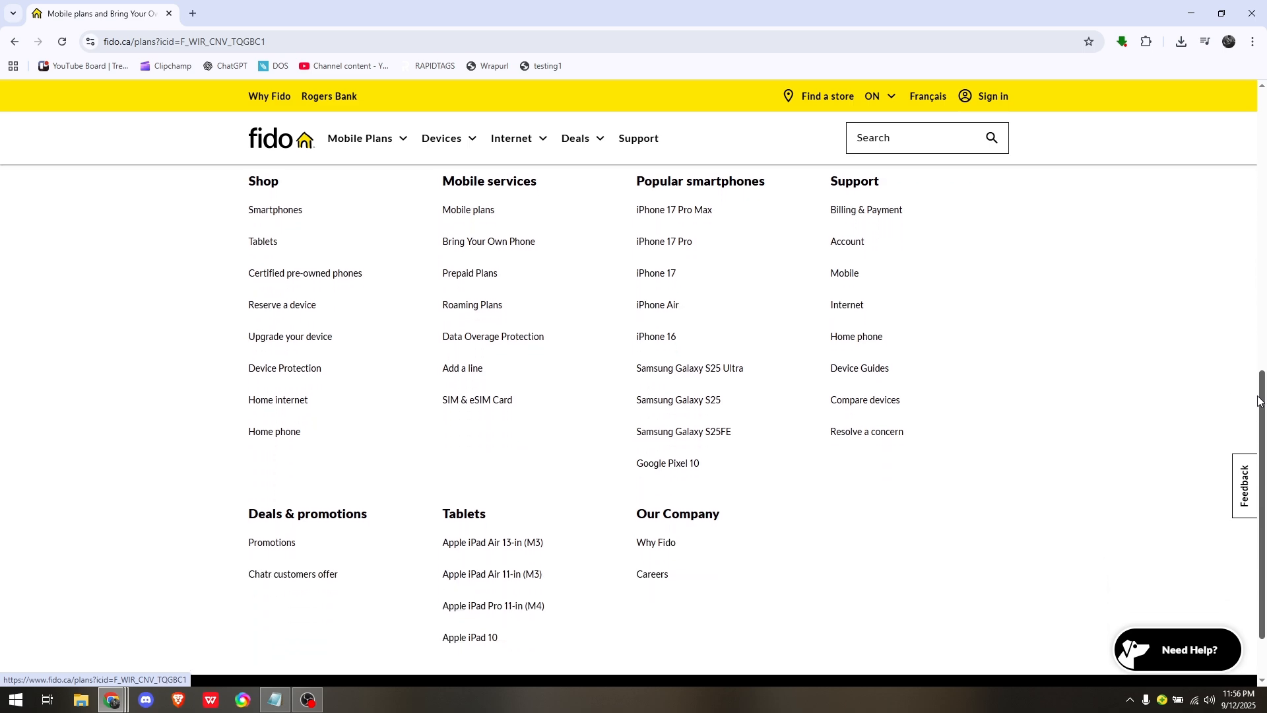
{"action": "scroll", "scroll_direction": "down", "scroll_amount": 3}
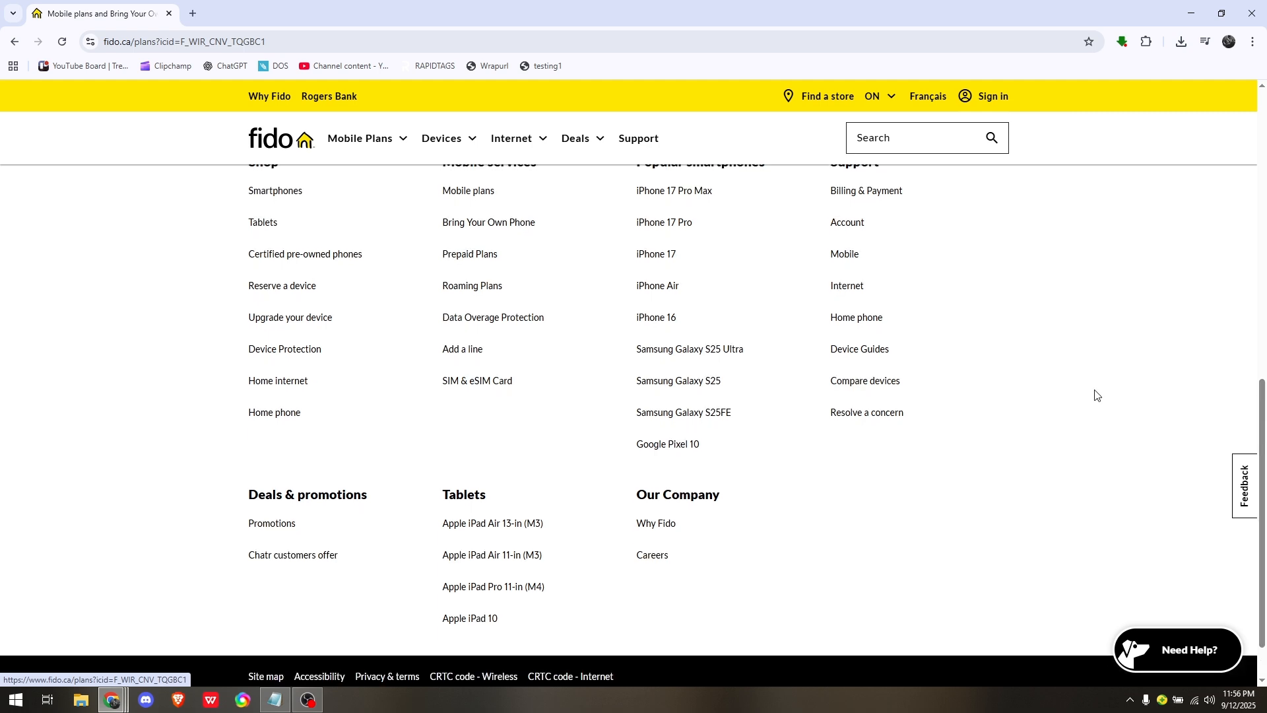
{"action": "mouse_move", "coordinate": [1086, 378]}
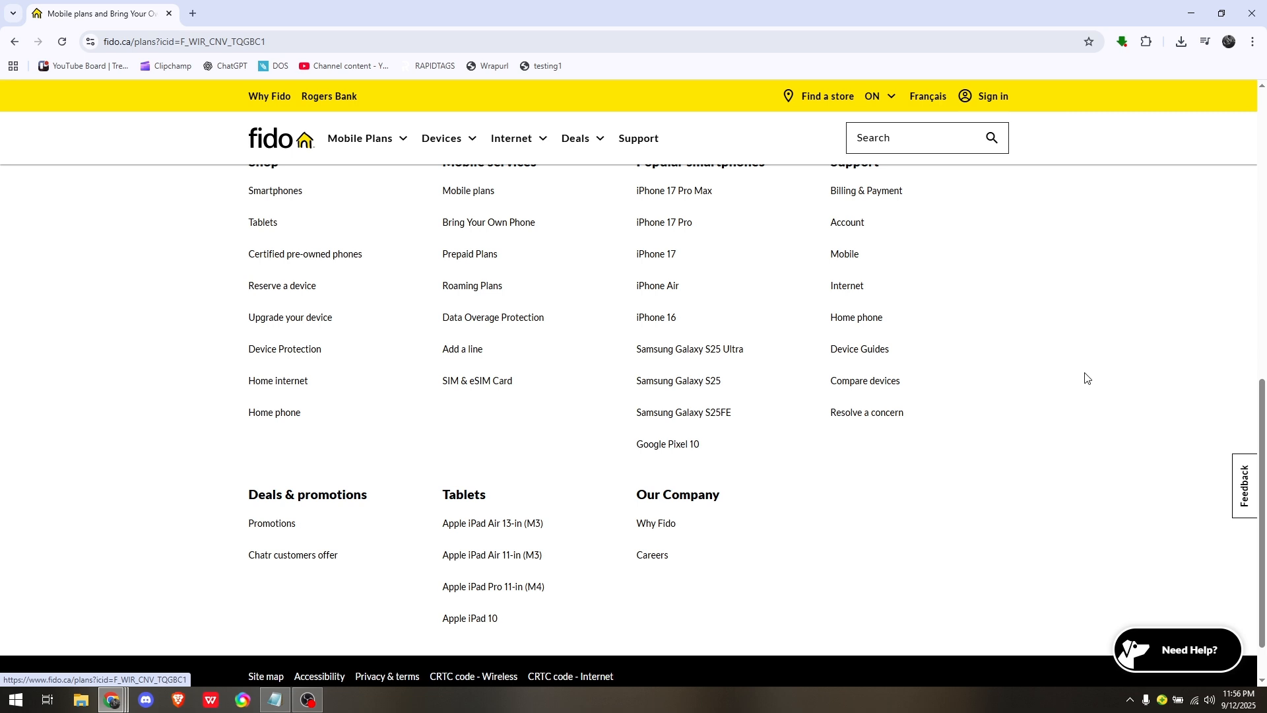
{"action": "mouse_move", "coordinate": [1099, 370]}
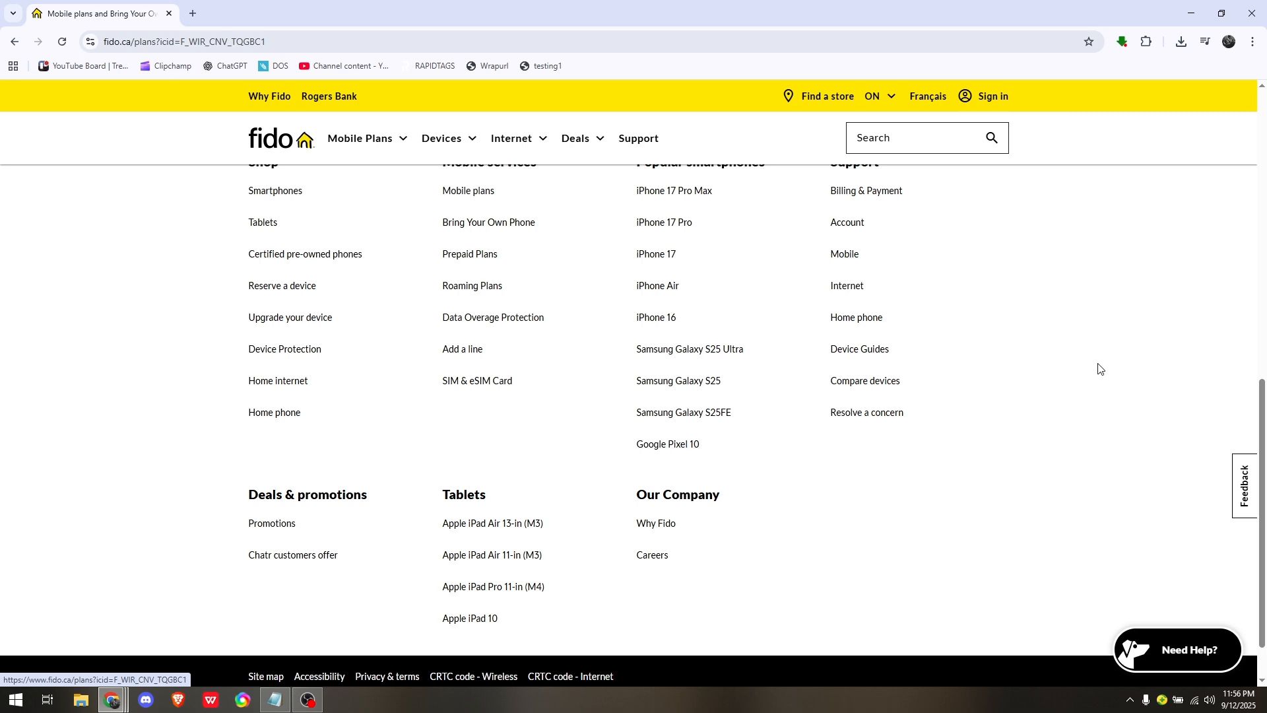
{"action": "scroll", "scroll_direction": "down", "scroll_amount": 3}
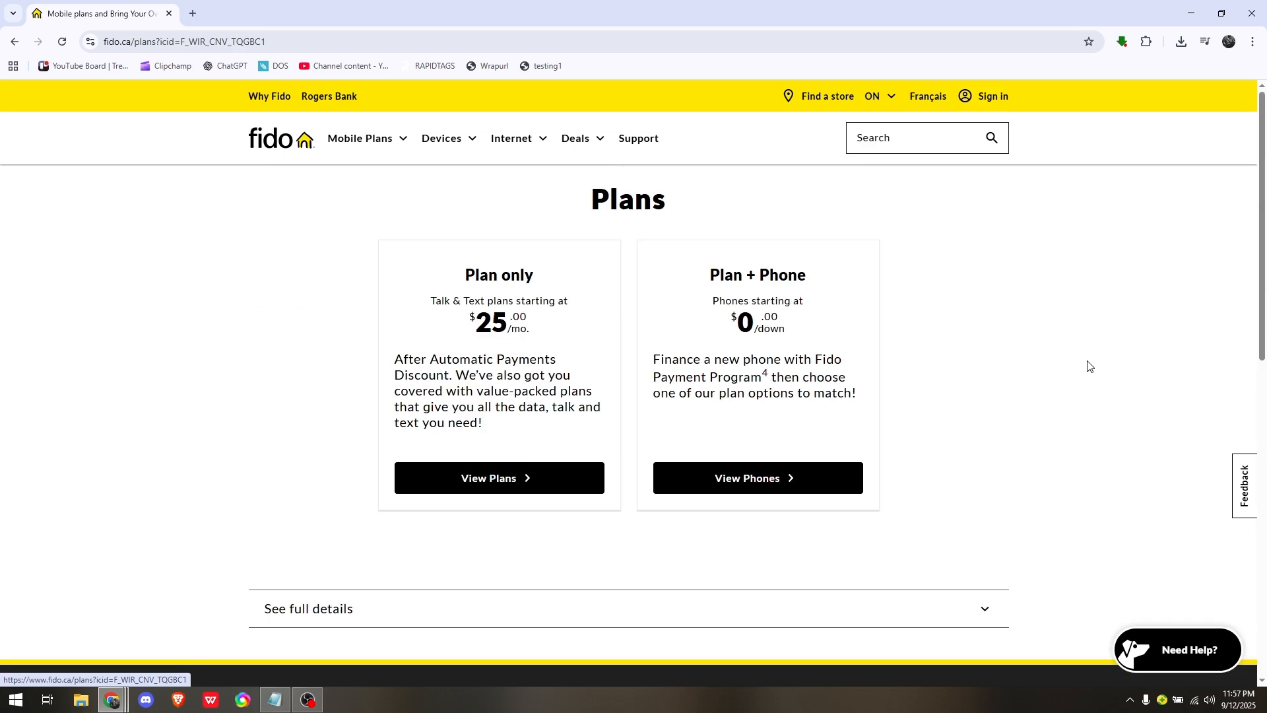
{"action": "mouse_move", "coordinate": [1099, 378]}
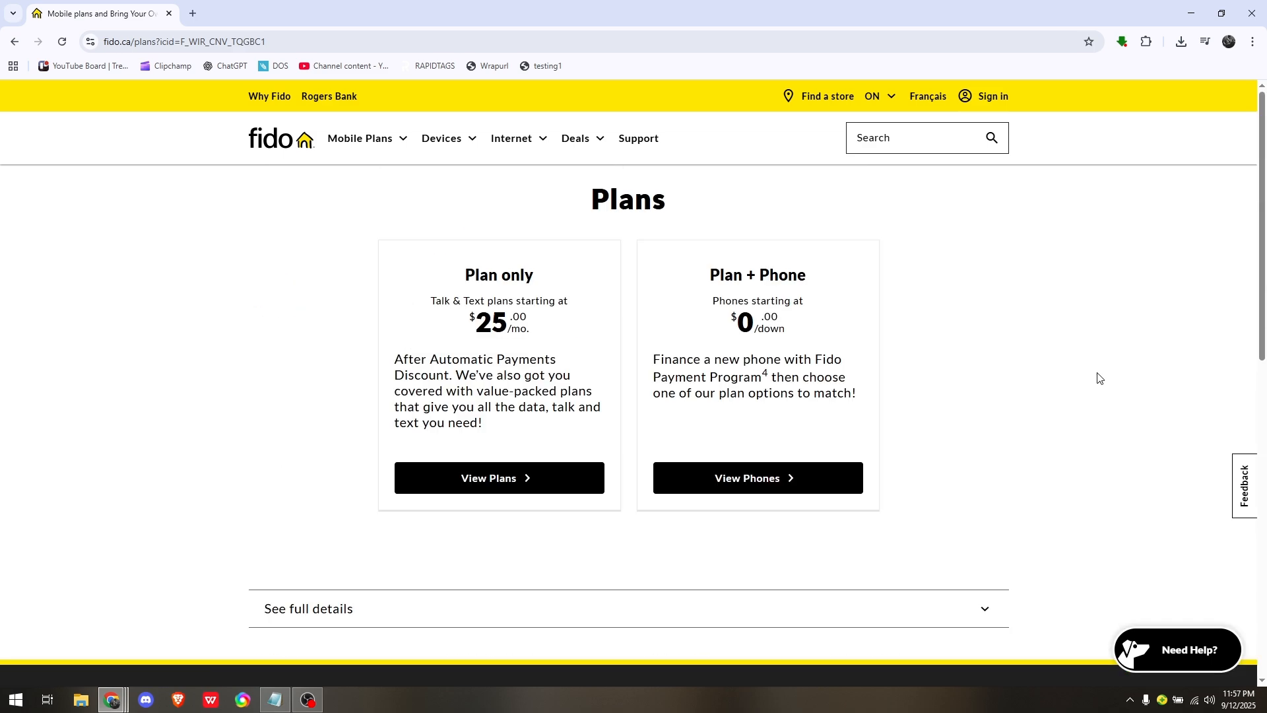
{"action": "mouse_move", "coordinate": [268, 368]}
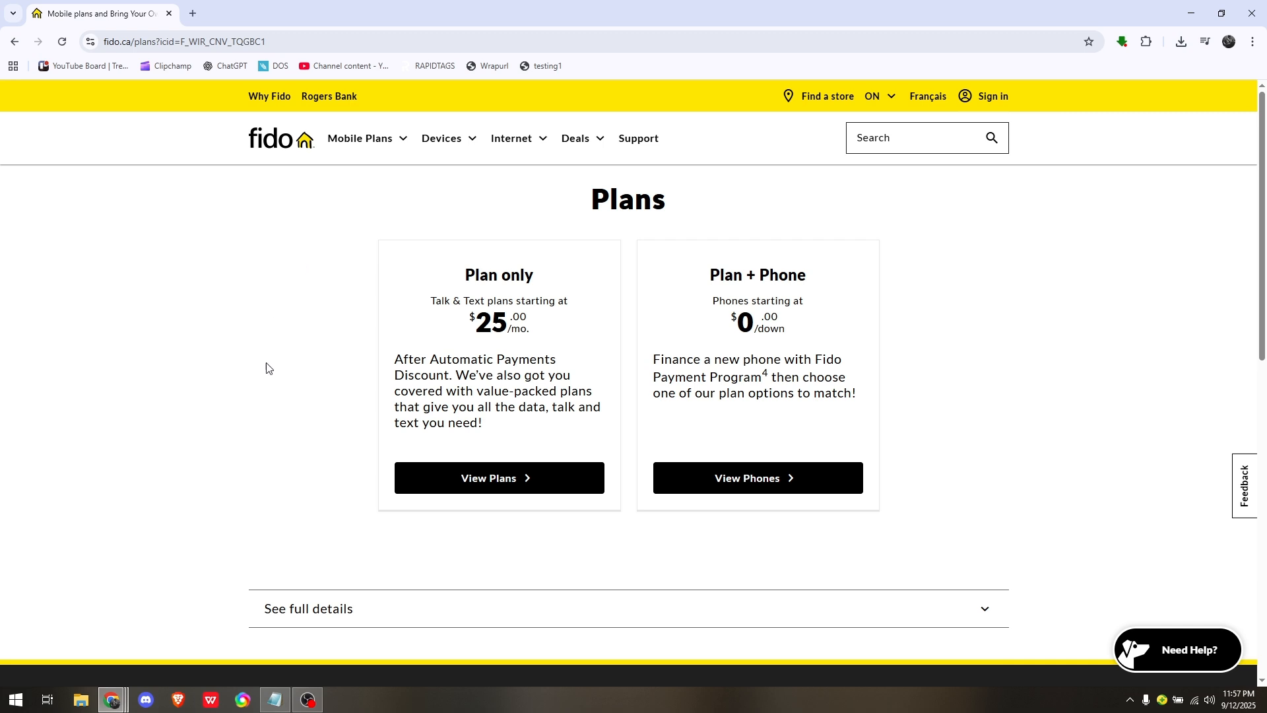